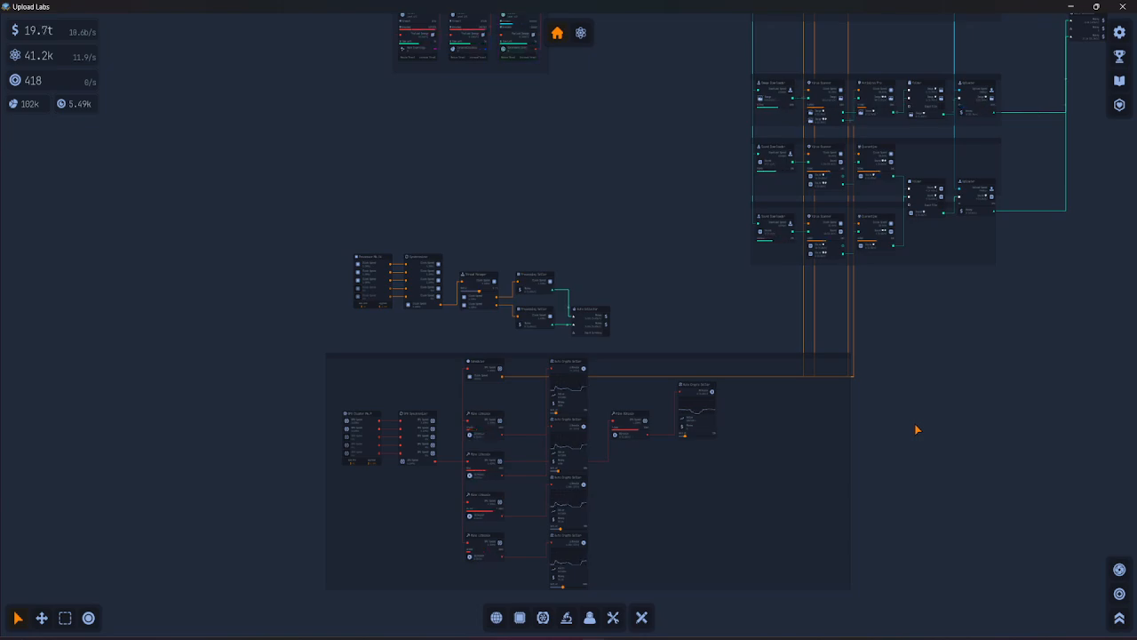
mouse_move(885, 532)
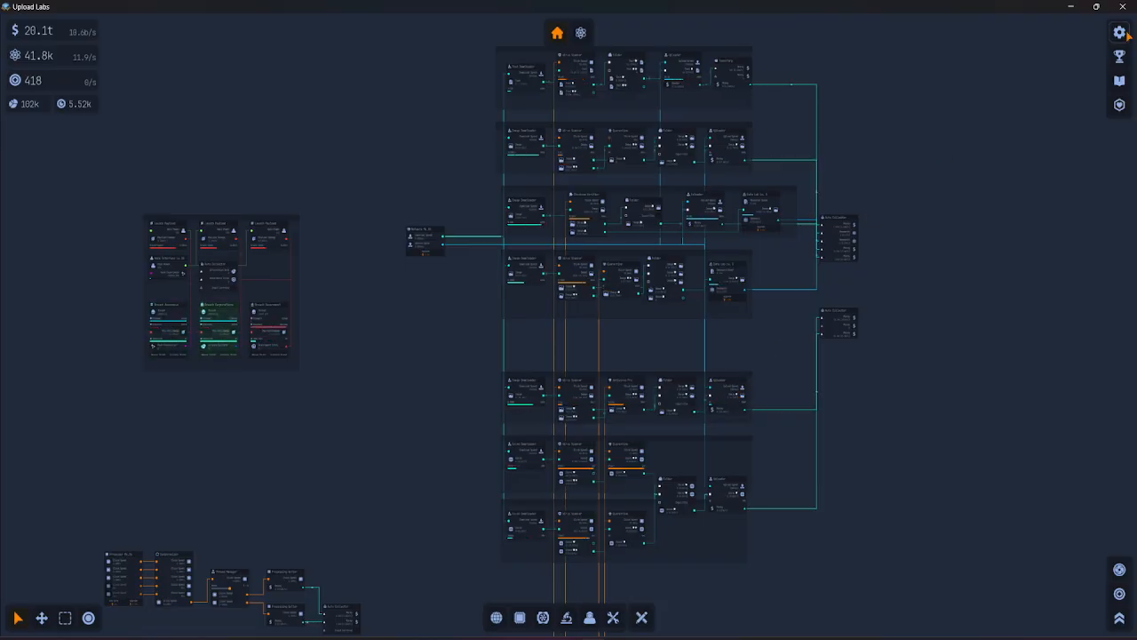
- Open the Sync Save dialog from the Settings panel
left_click(1119, 33)
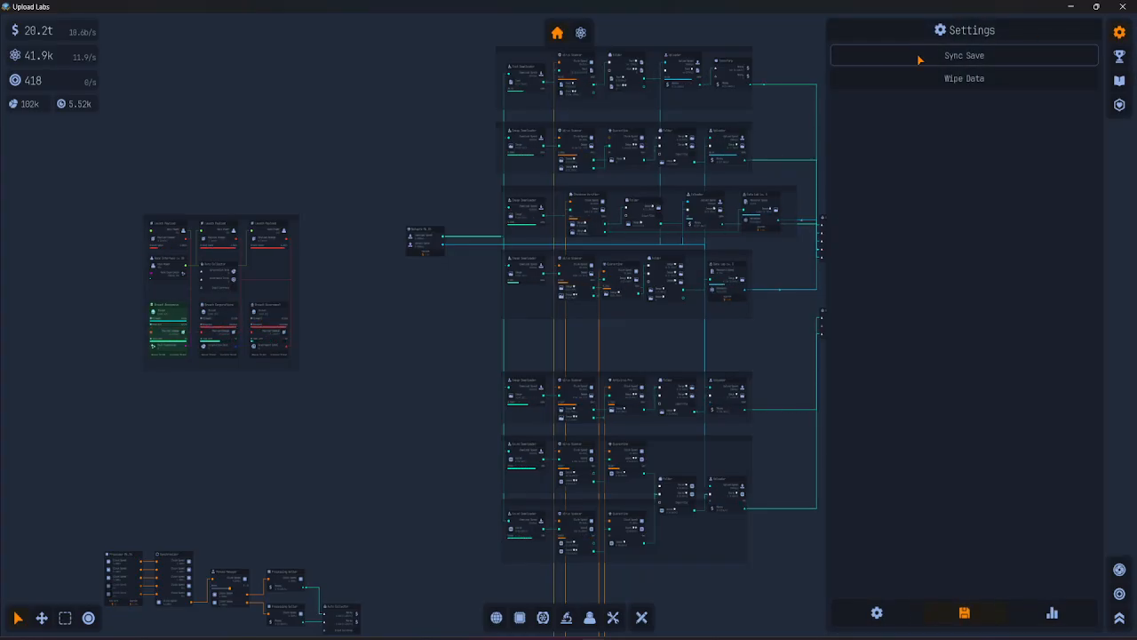
left_click(964, 56)
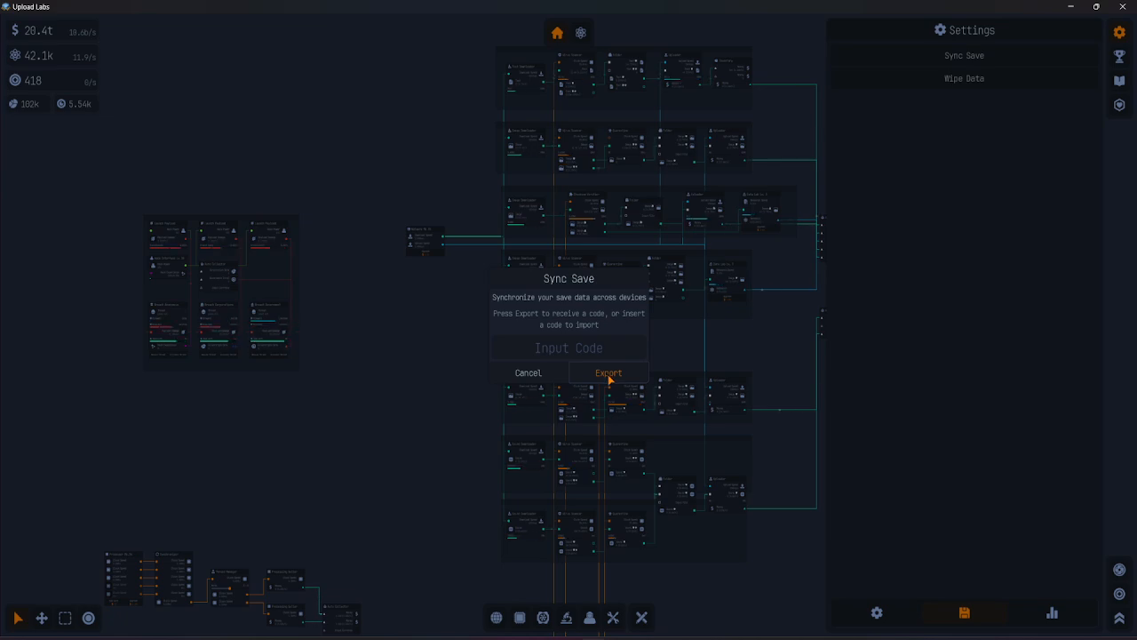
- Export the save and select the generated sync code 082479
left_click(608, 373)
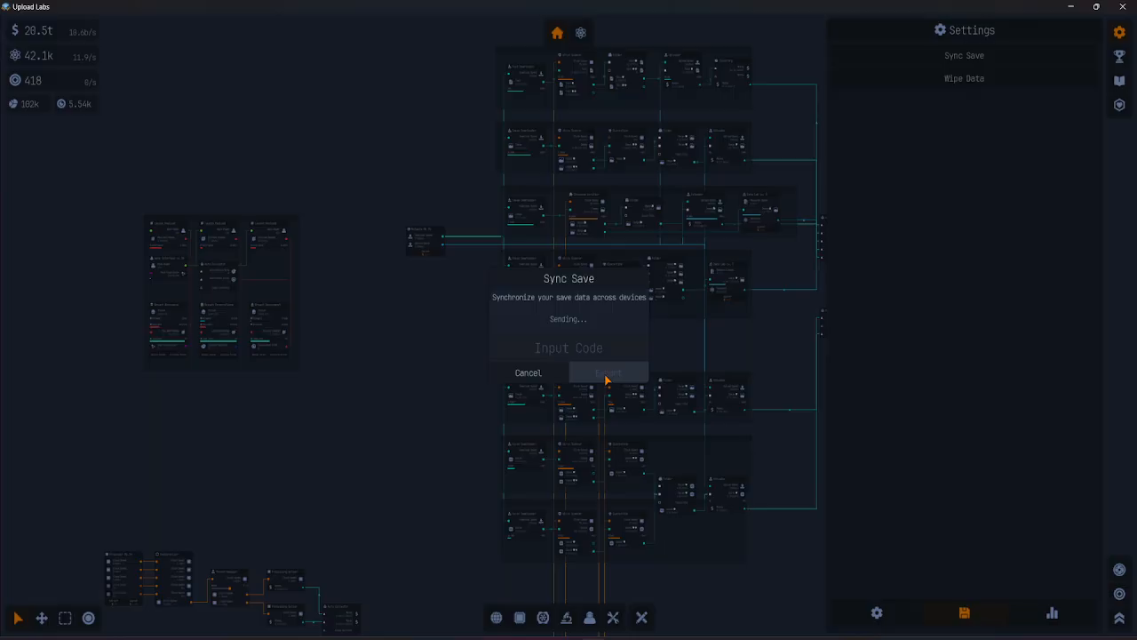
left_click(608, 372)
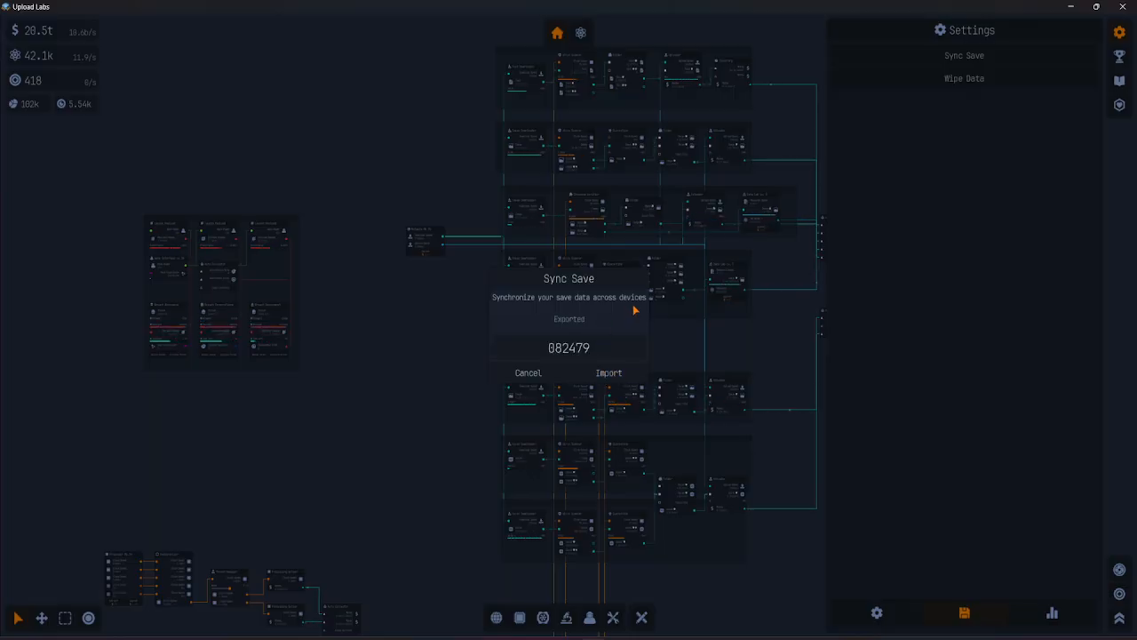
left_click(569, 348)
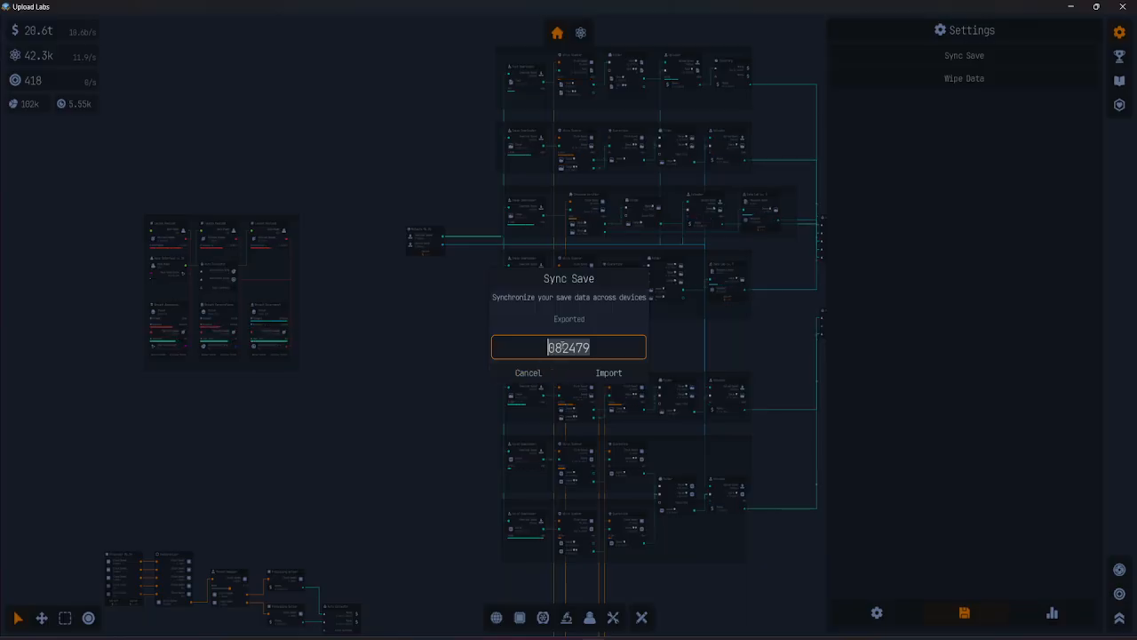
mouse_move(529, 374)
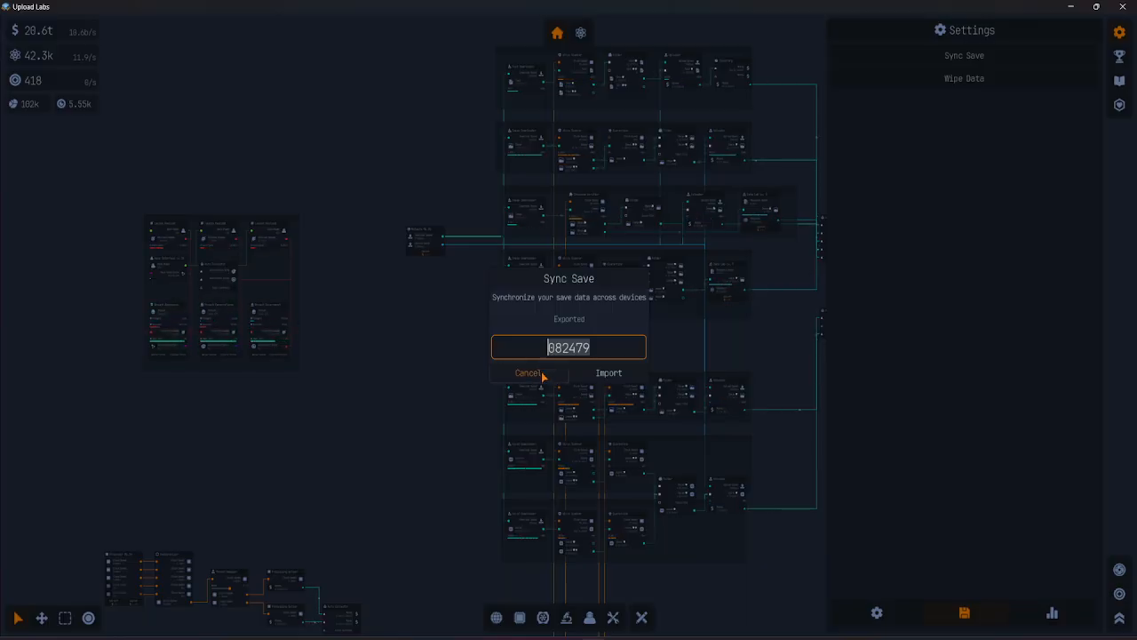
- Cancel the Sync Save dialog
left_click(528, 372)
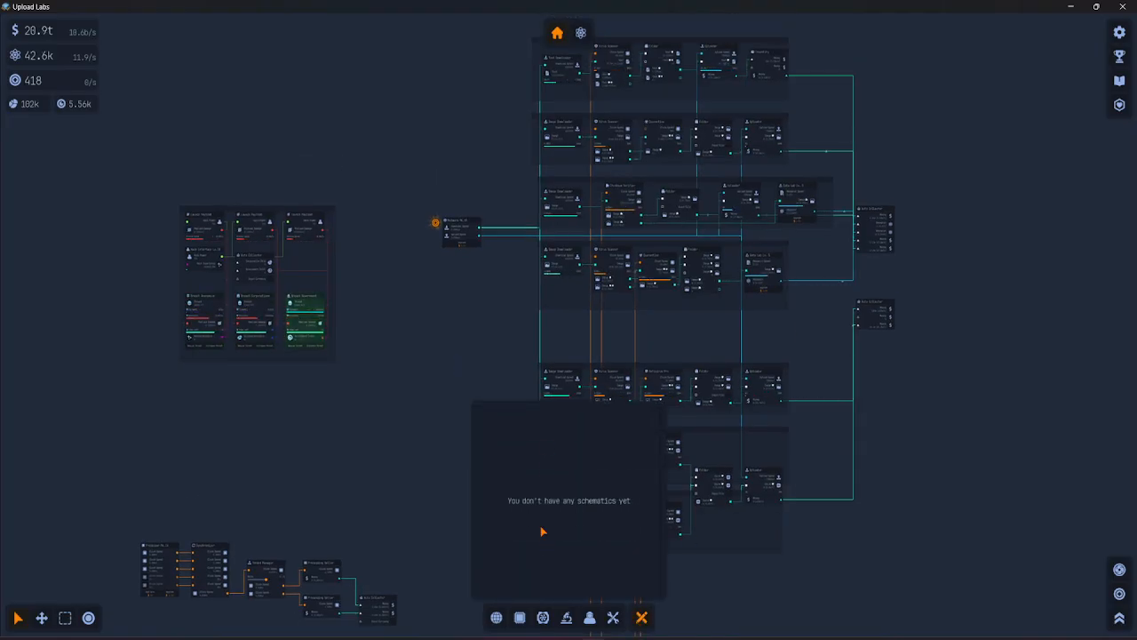
- Close the empty schematics panel to show the factory network
left_click(642, 617)
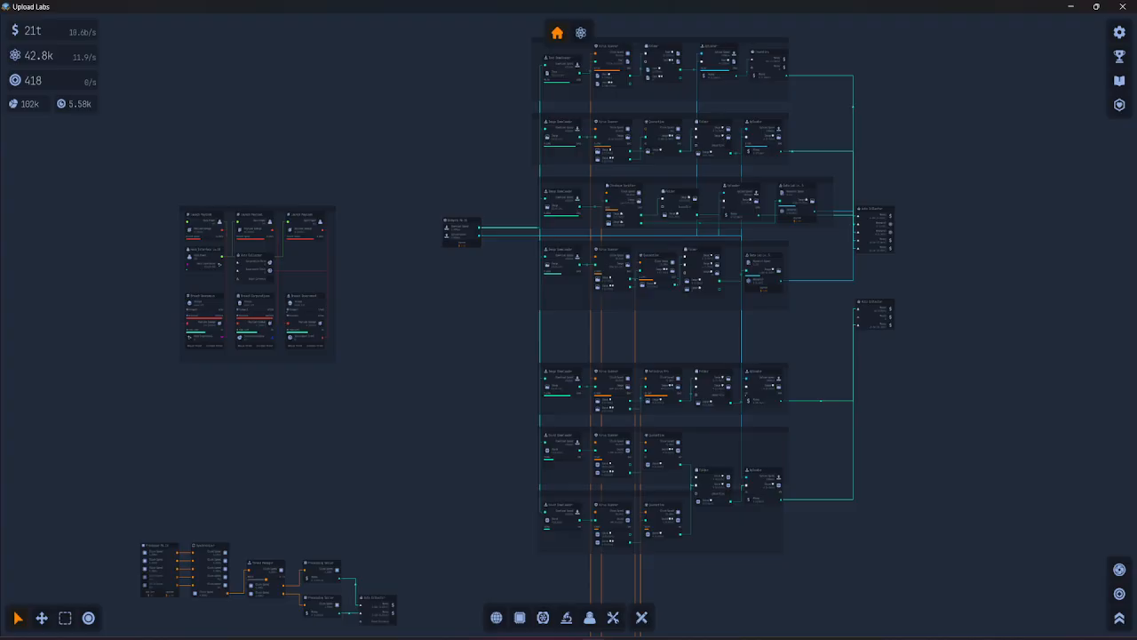
mouse_move(816, 538)
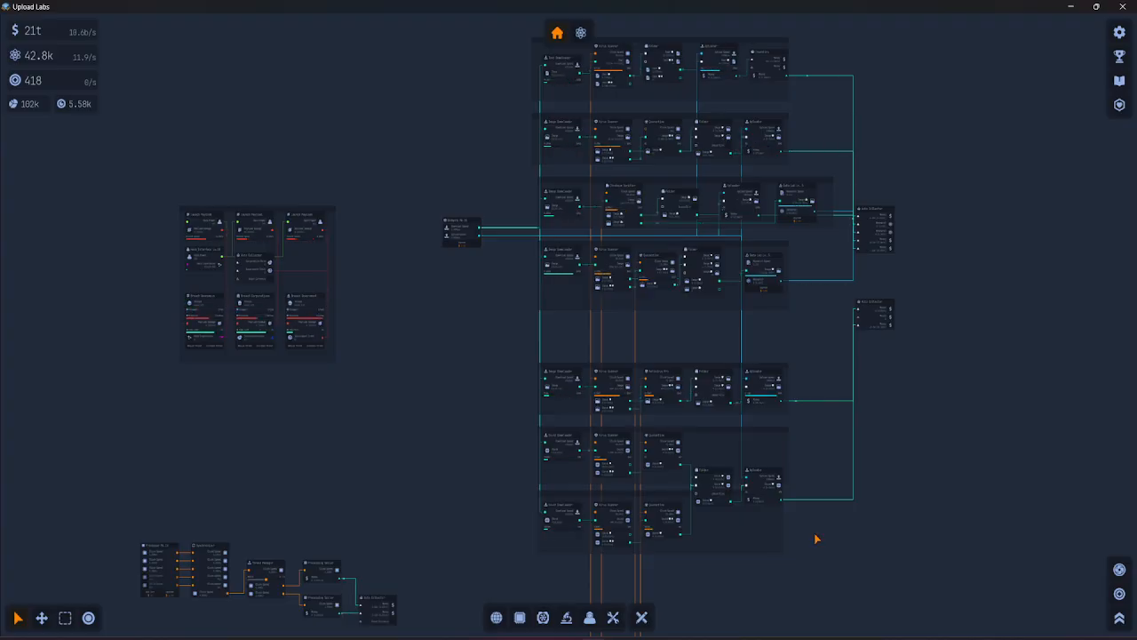